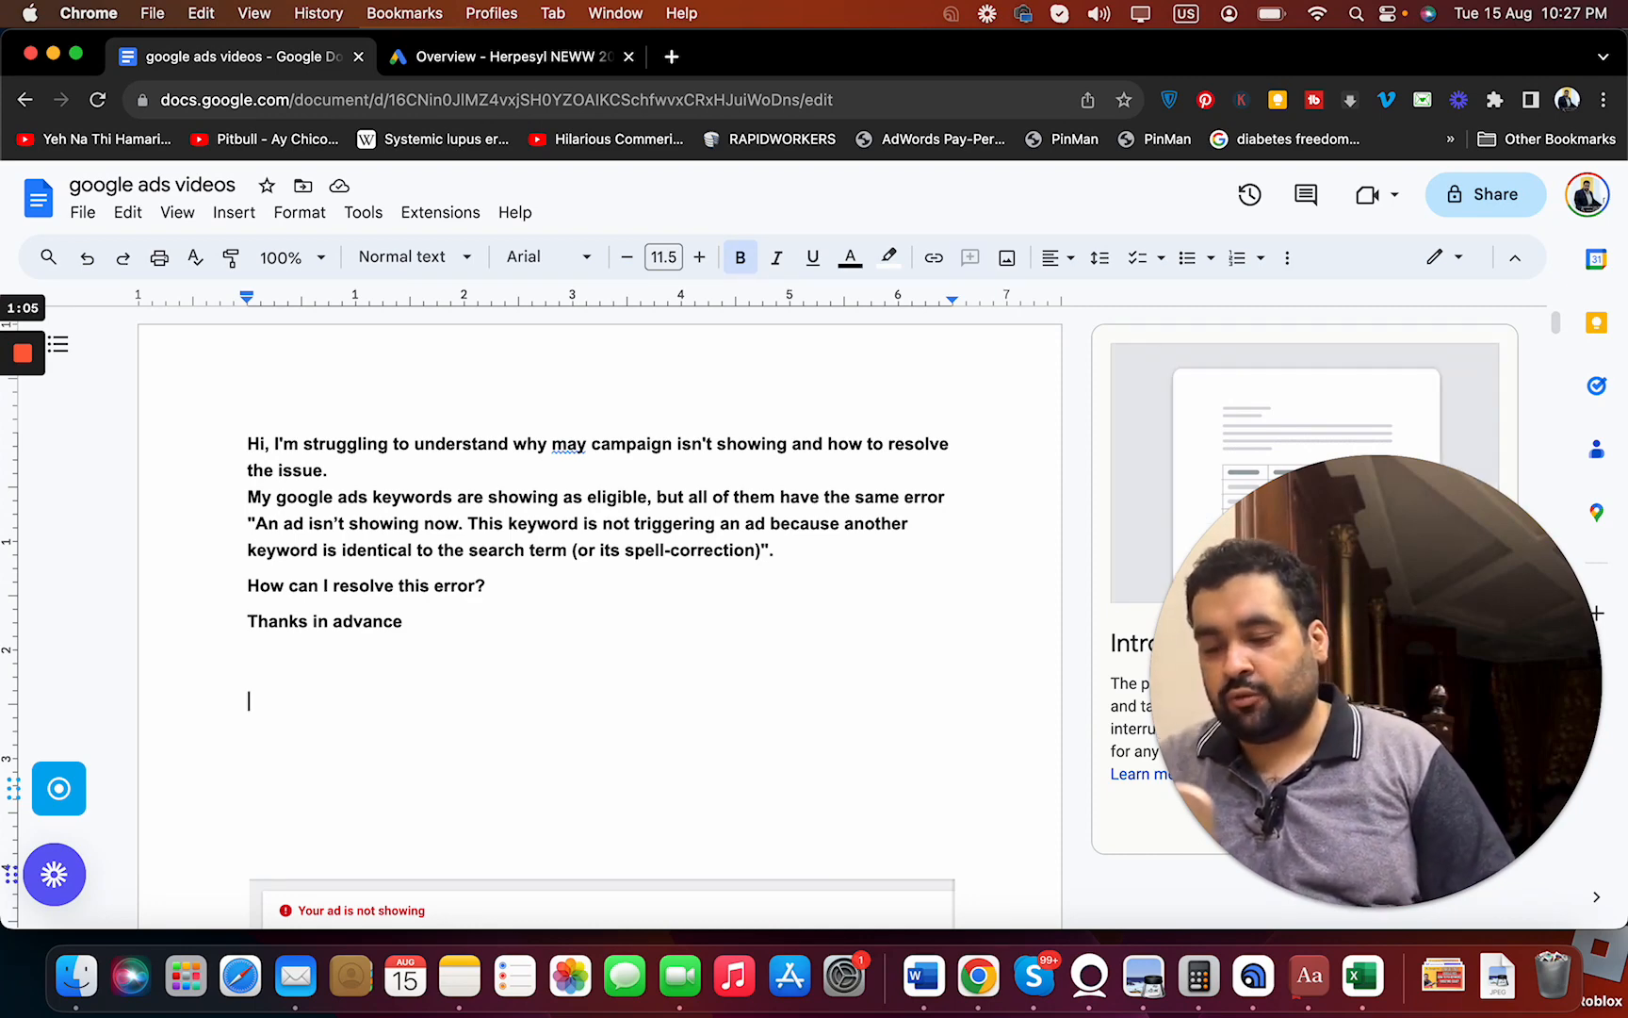
Step: Add the keyword variants Volunteer Travel, "Volunteer travel" and [Volunteer Travel] on separate lines below 'Thanks in advance'
type("Volunt")
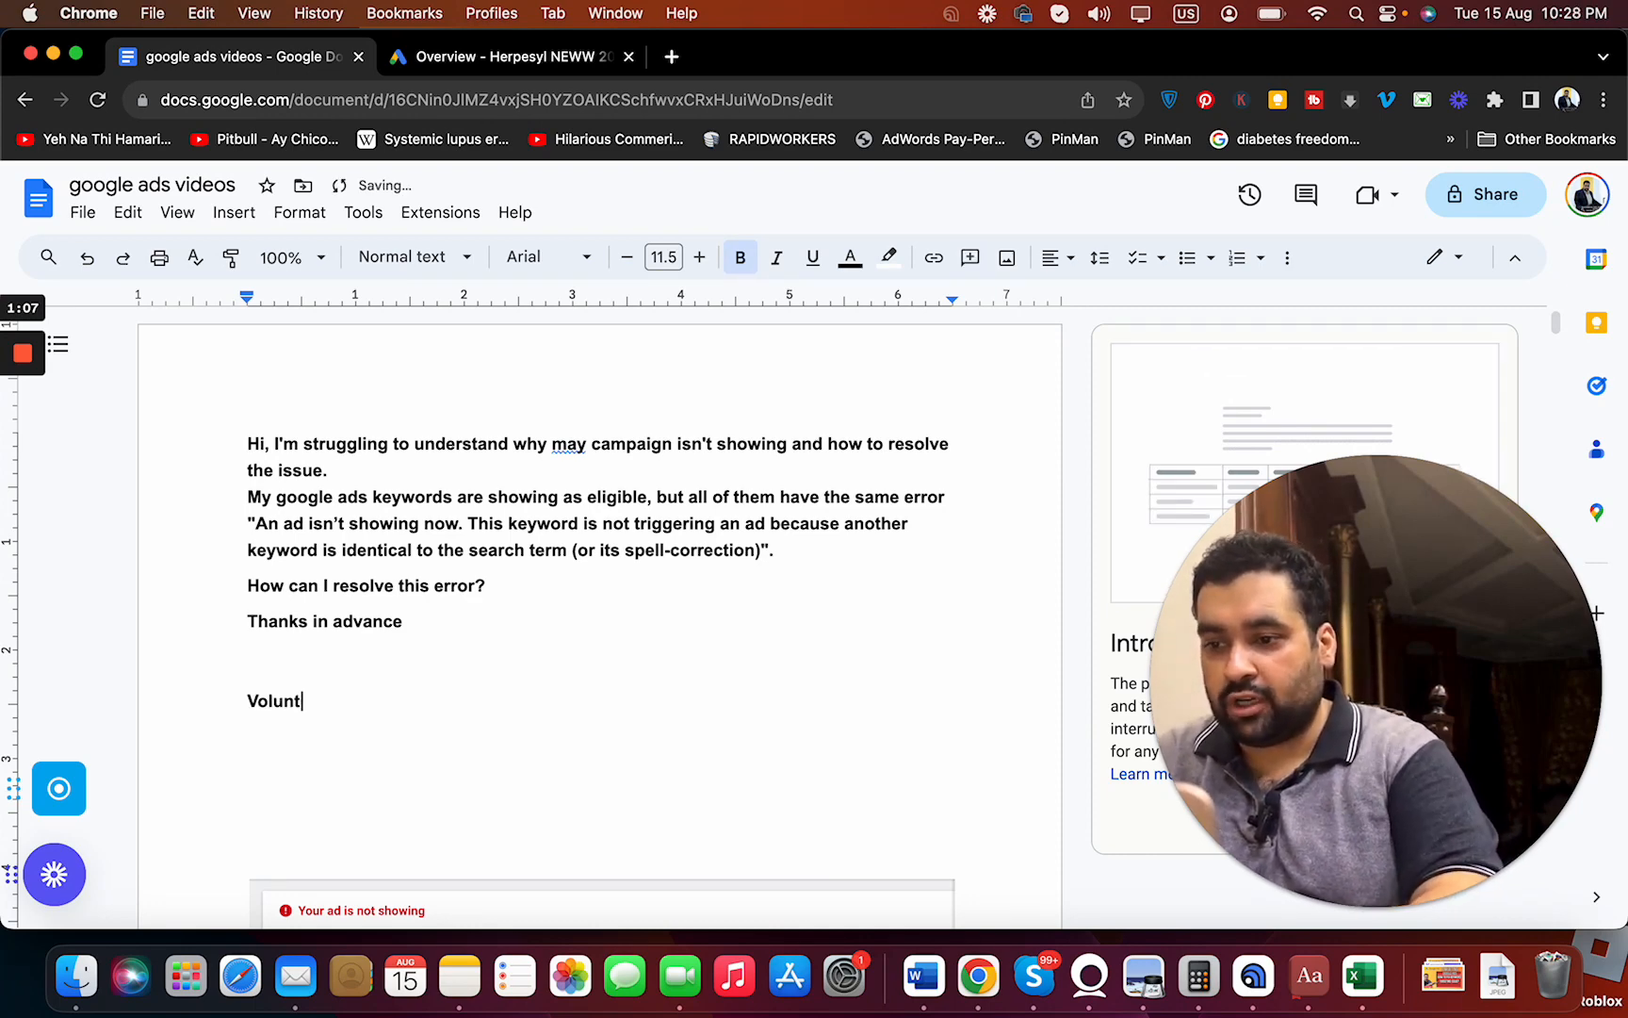
type("eer Trav")
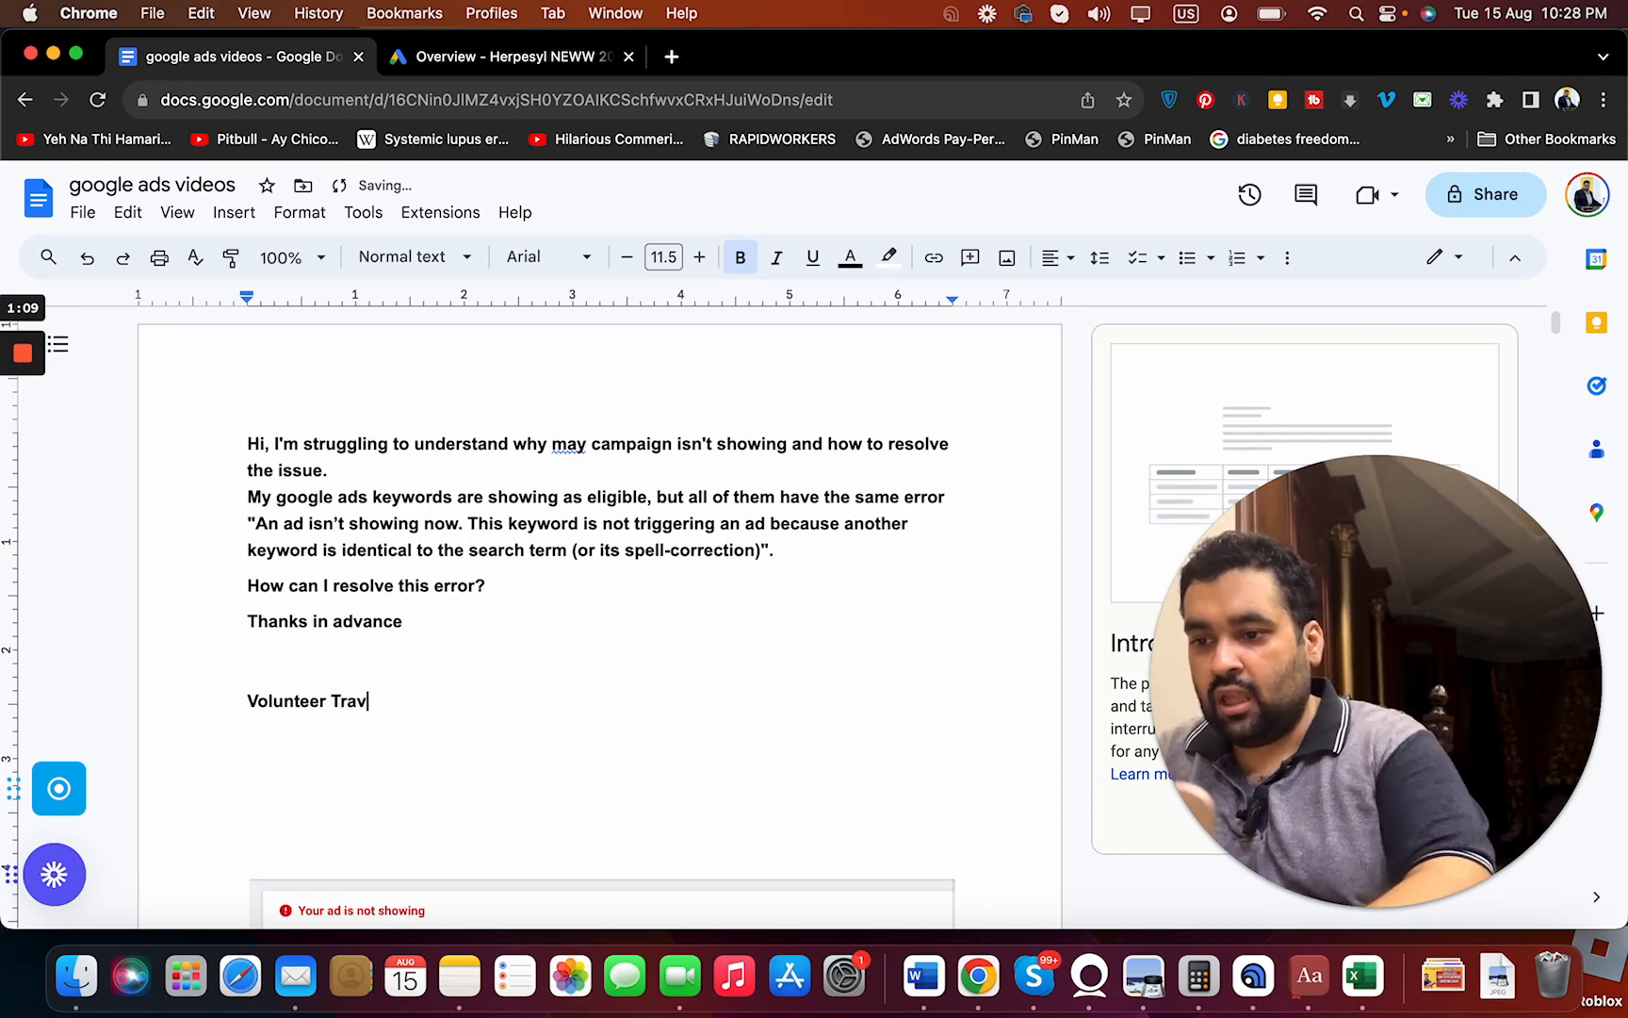
type("el")
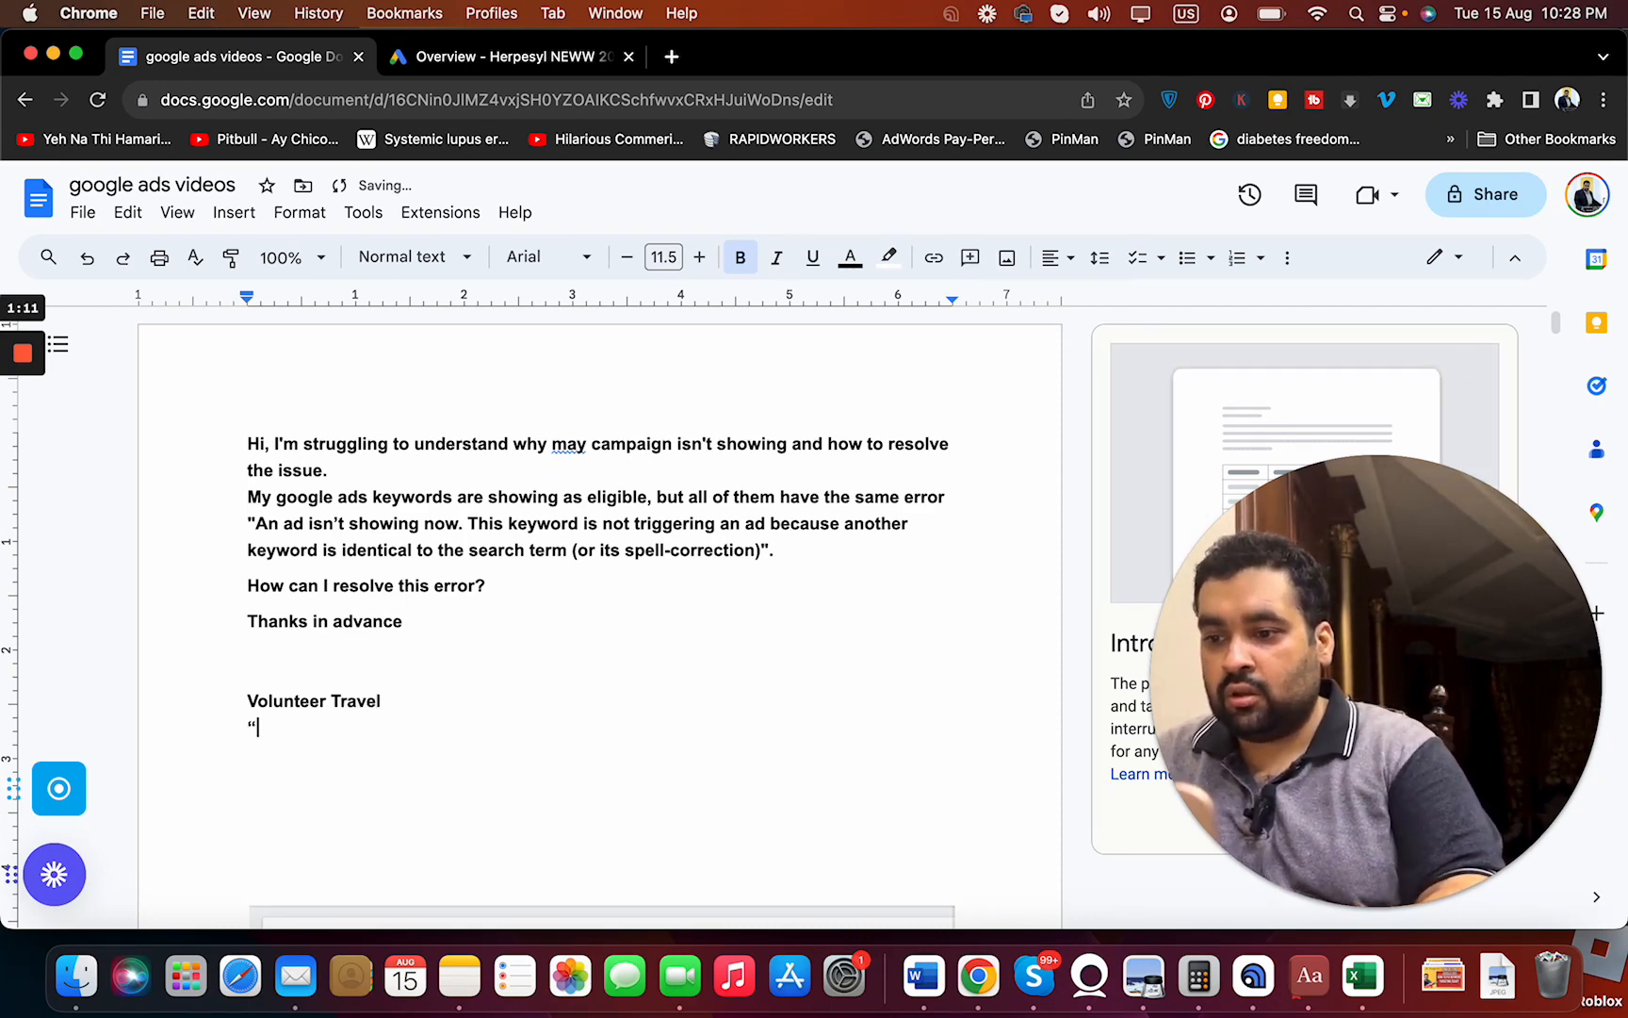
type("Voluntee")
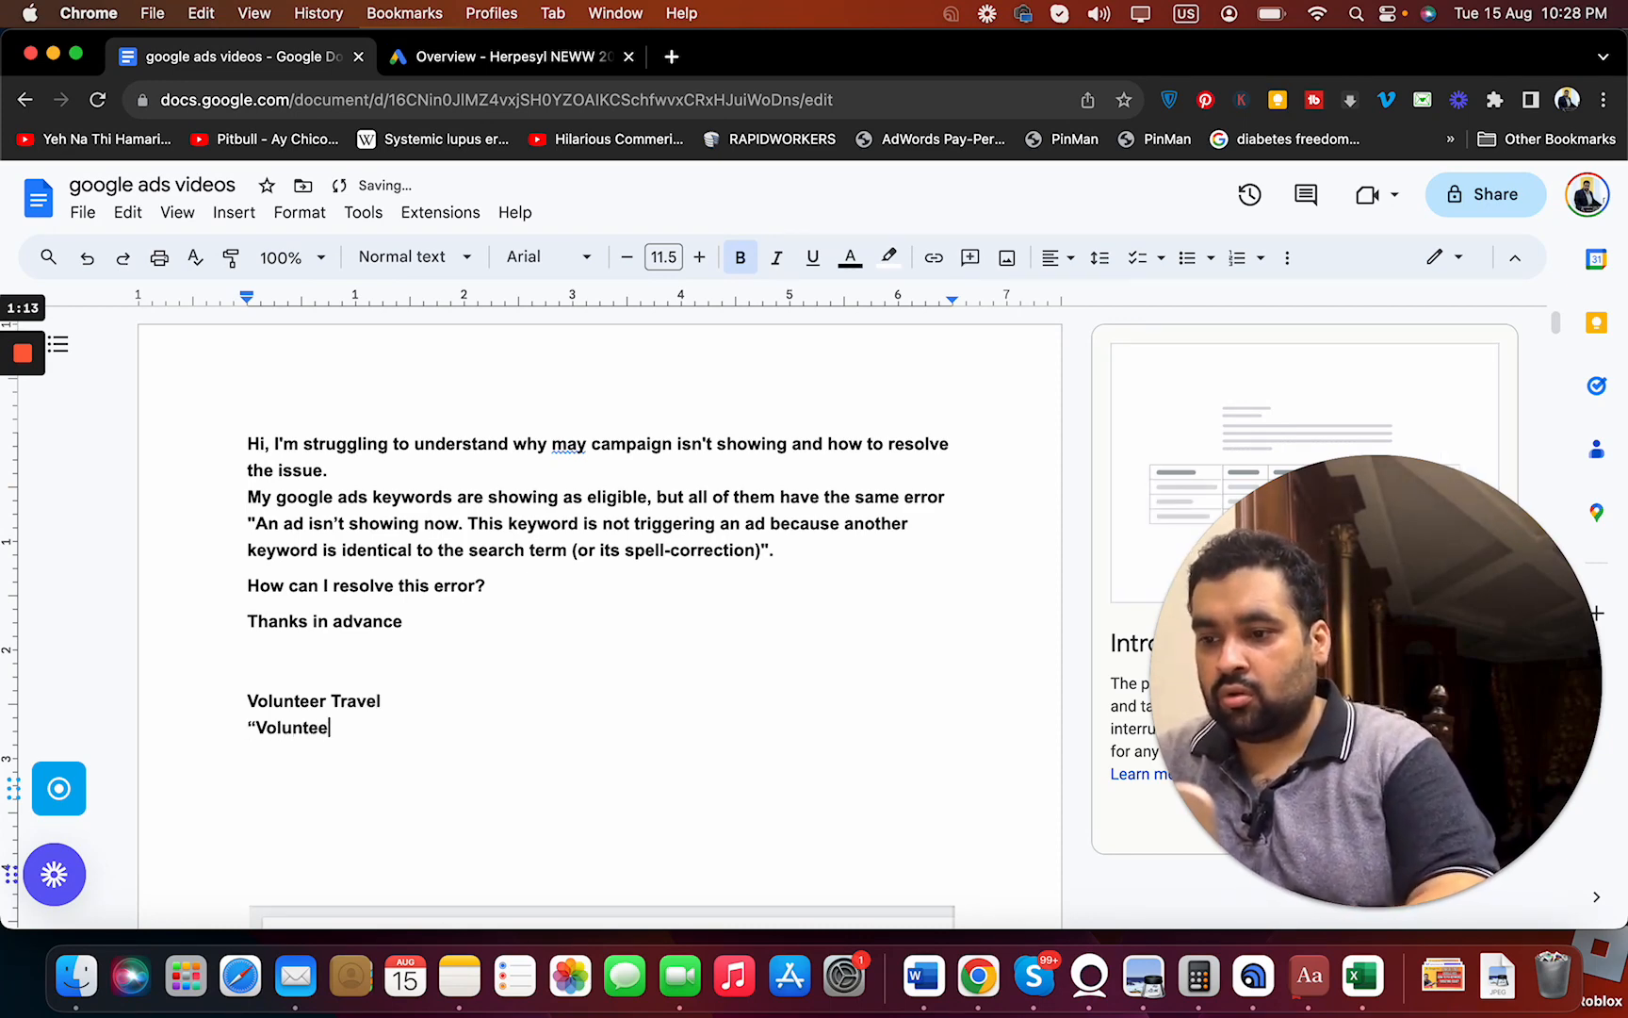
type("travel\"")
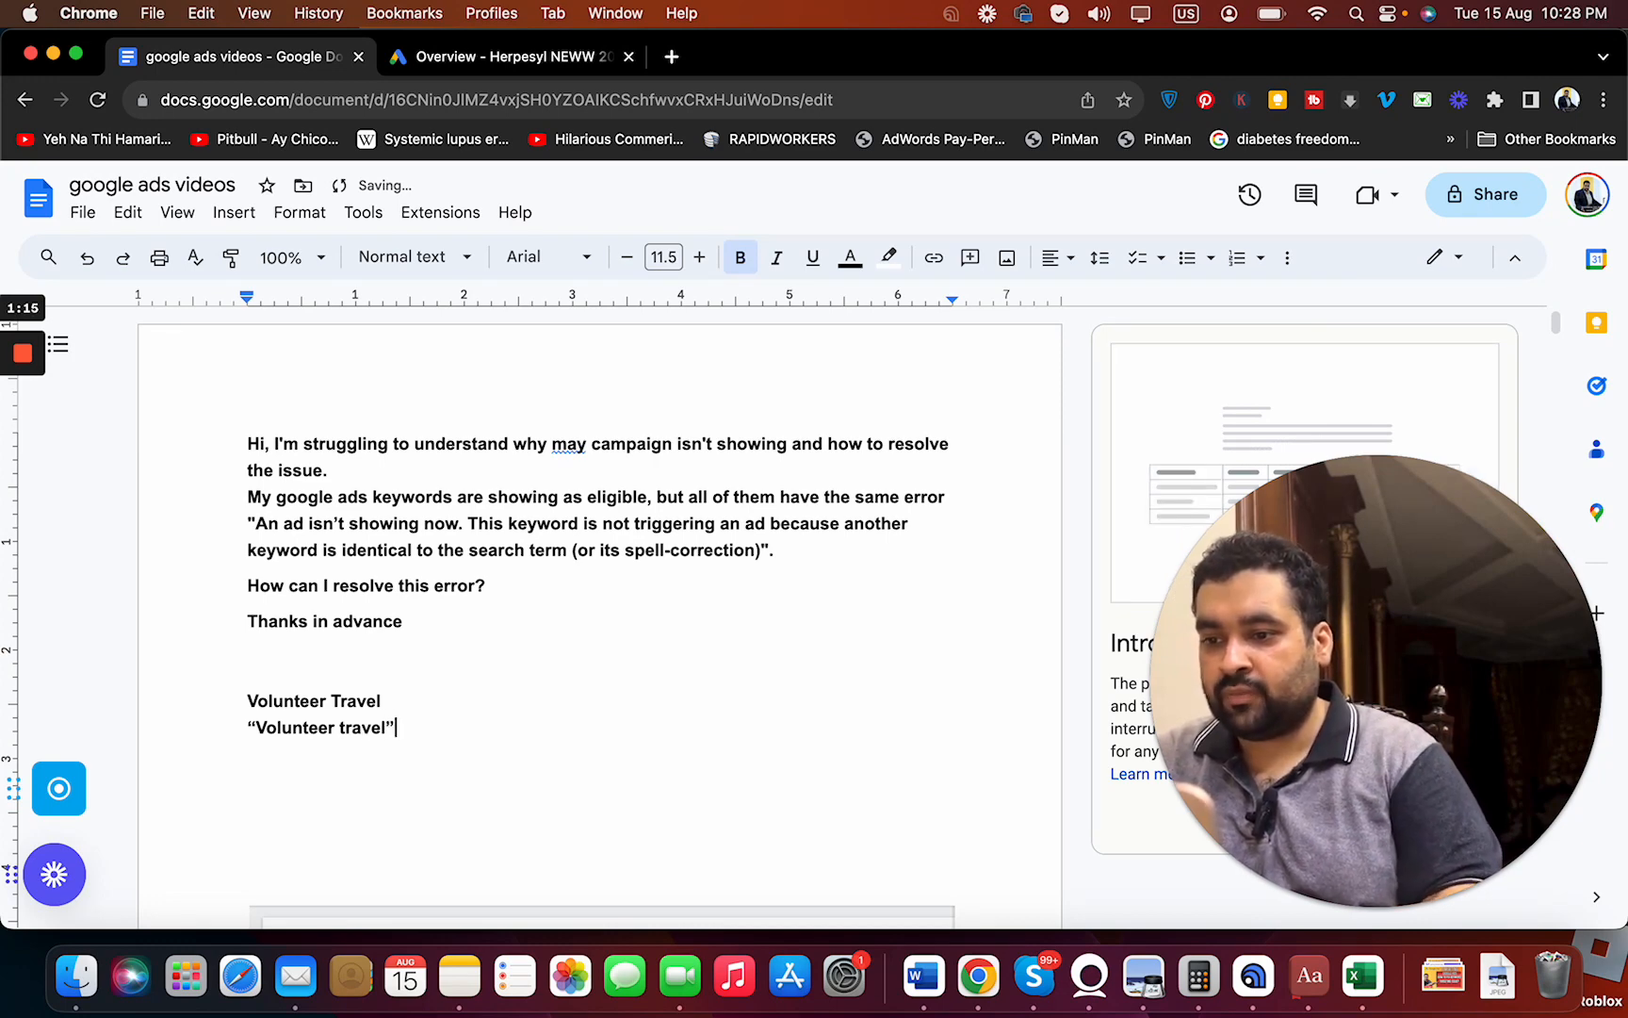
type("[Volunteer Tra")
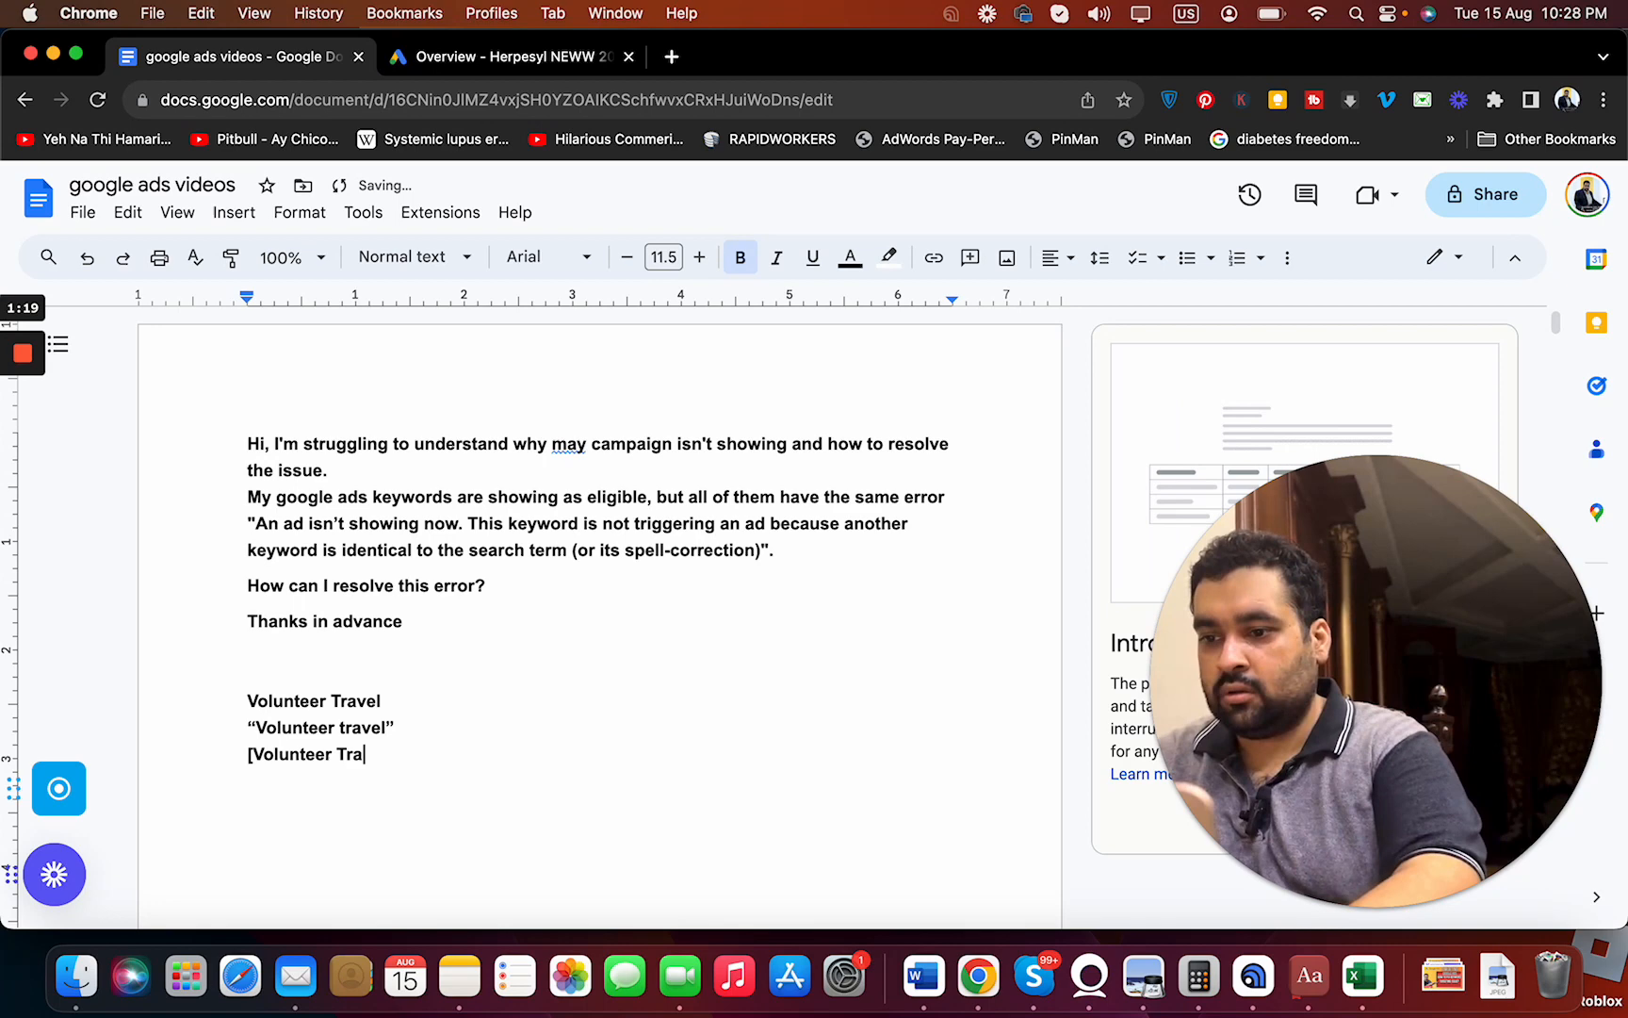
type("vel]")
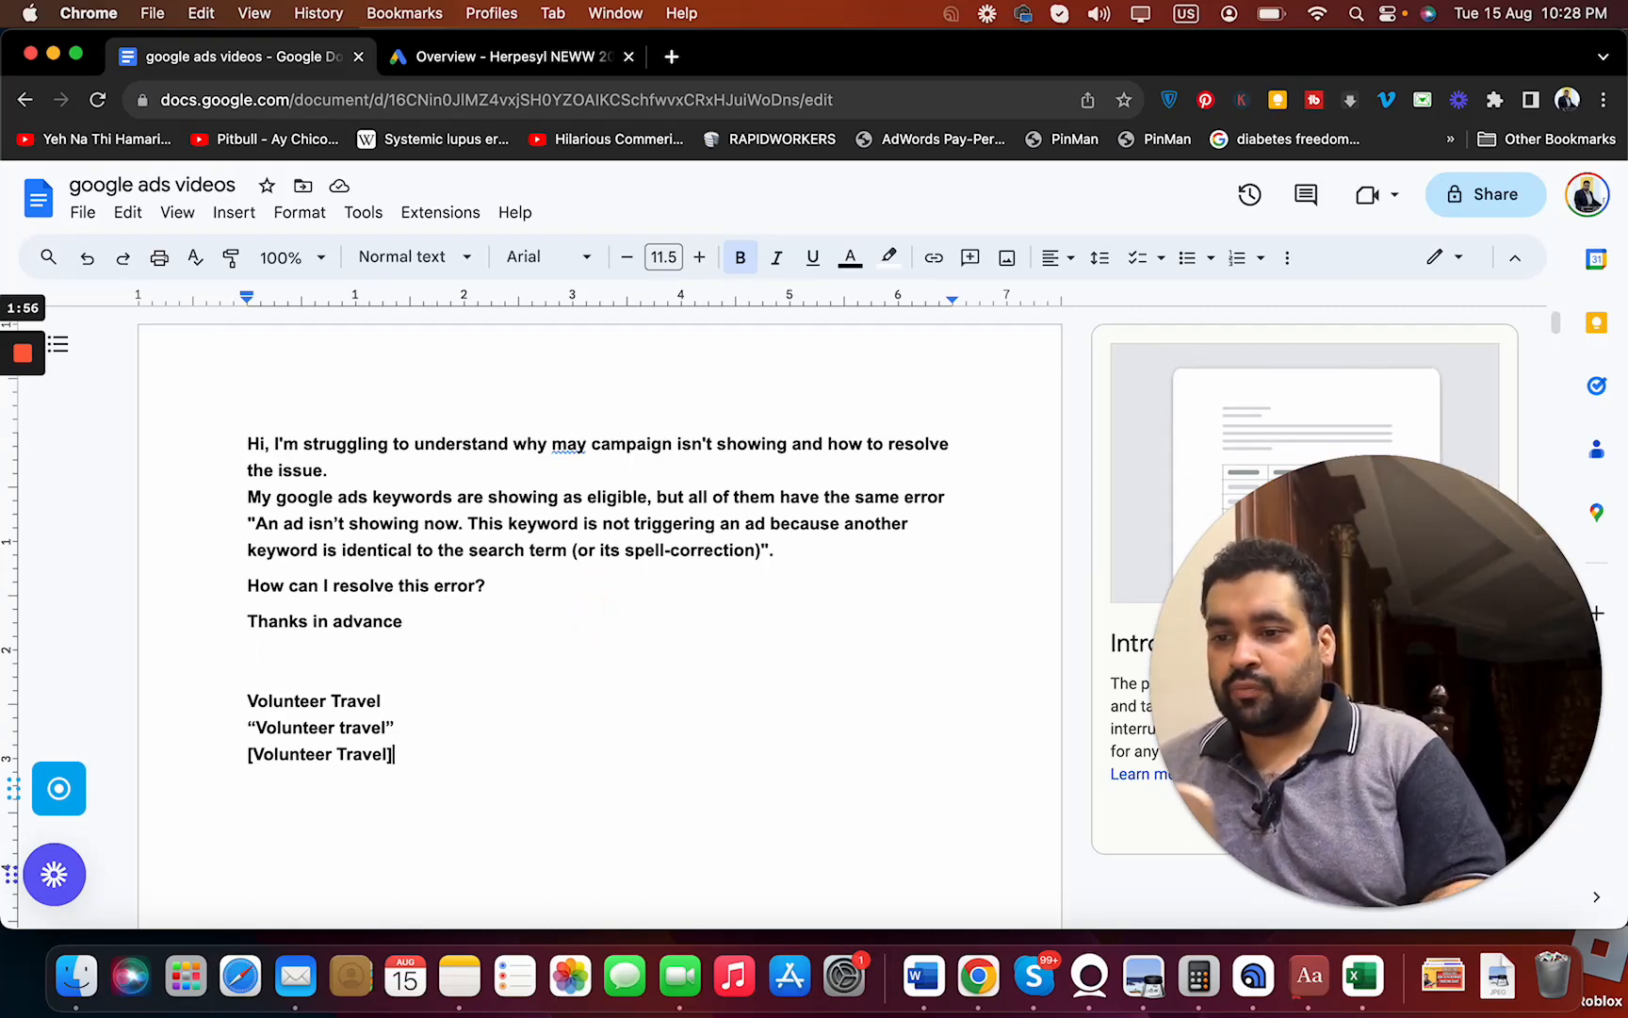
Step: Shrink the 'Your ad is not showing' screenshot so it fits within the page margins
scroll("down", 3)
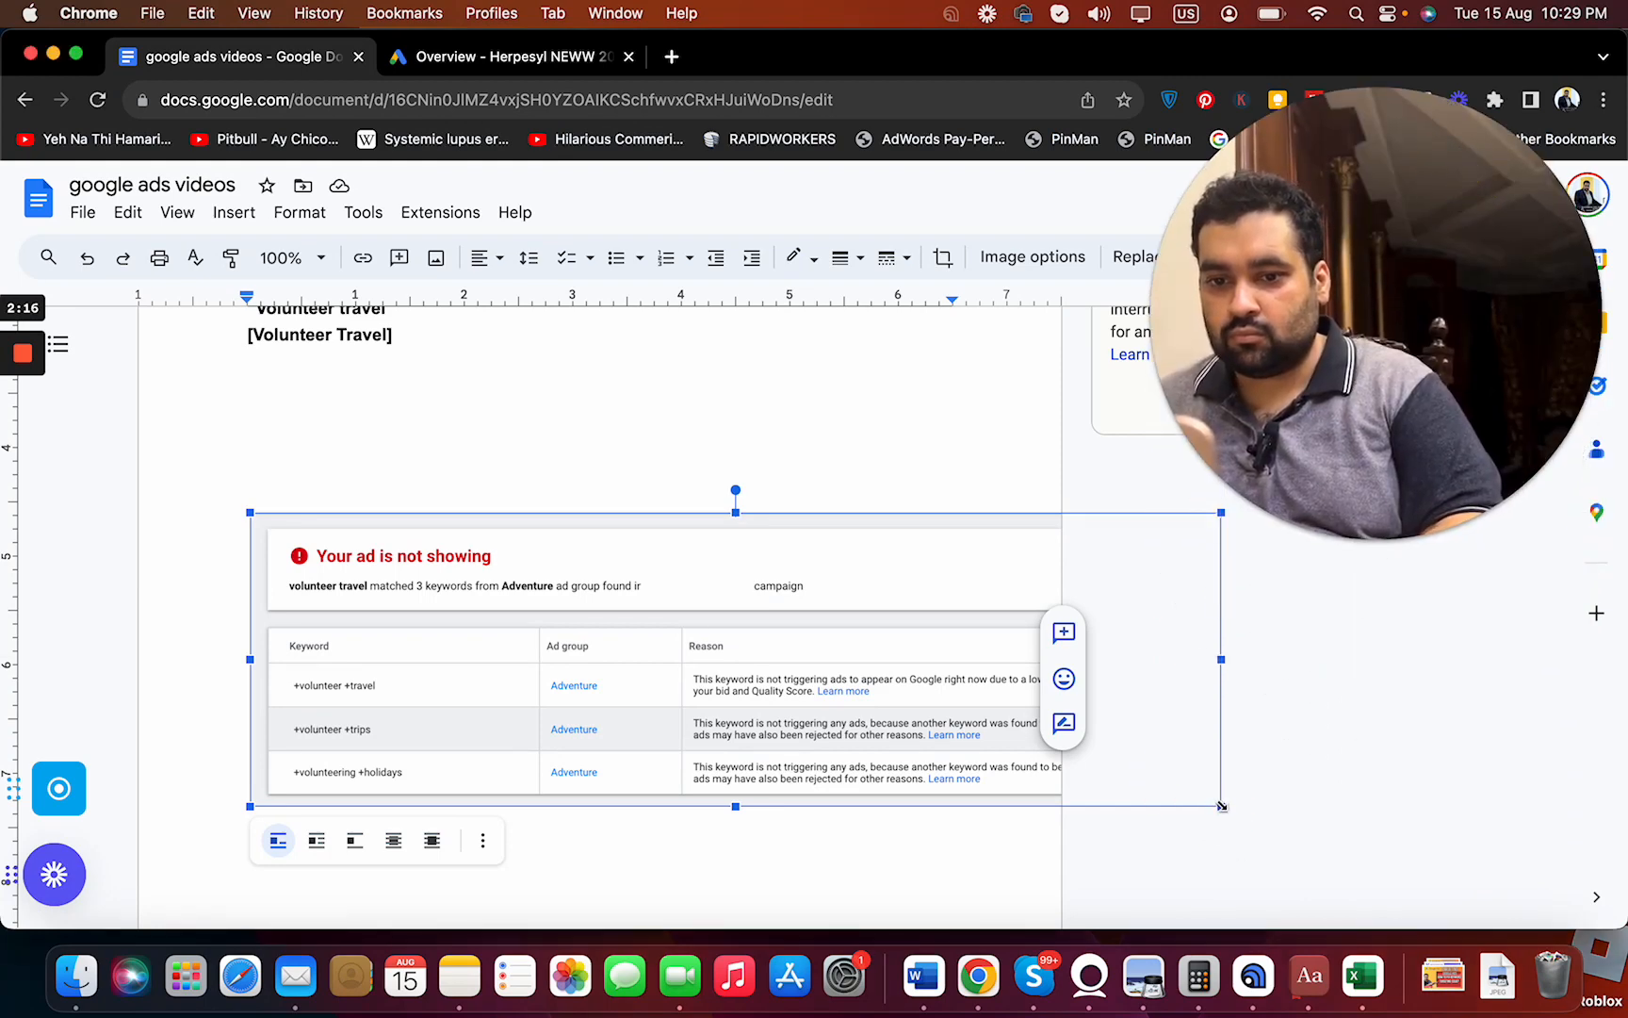
left_click_drag(1223, 806, 1104, 780)
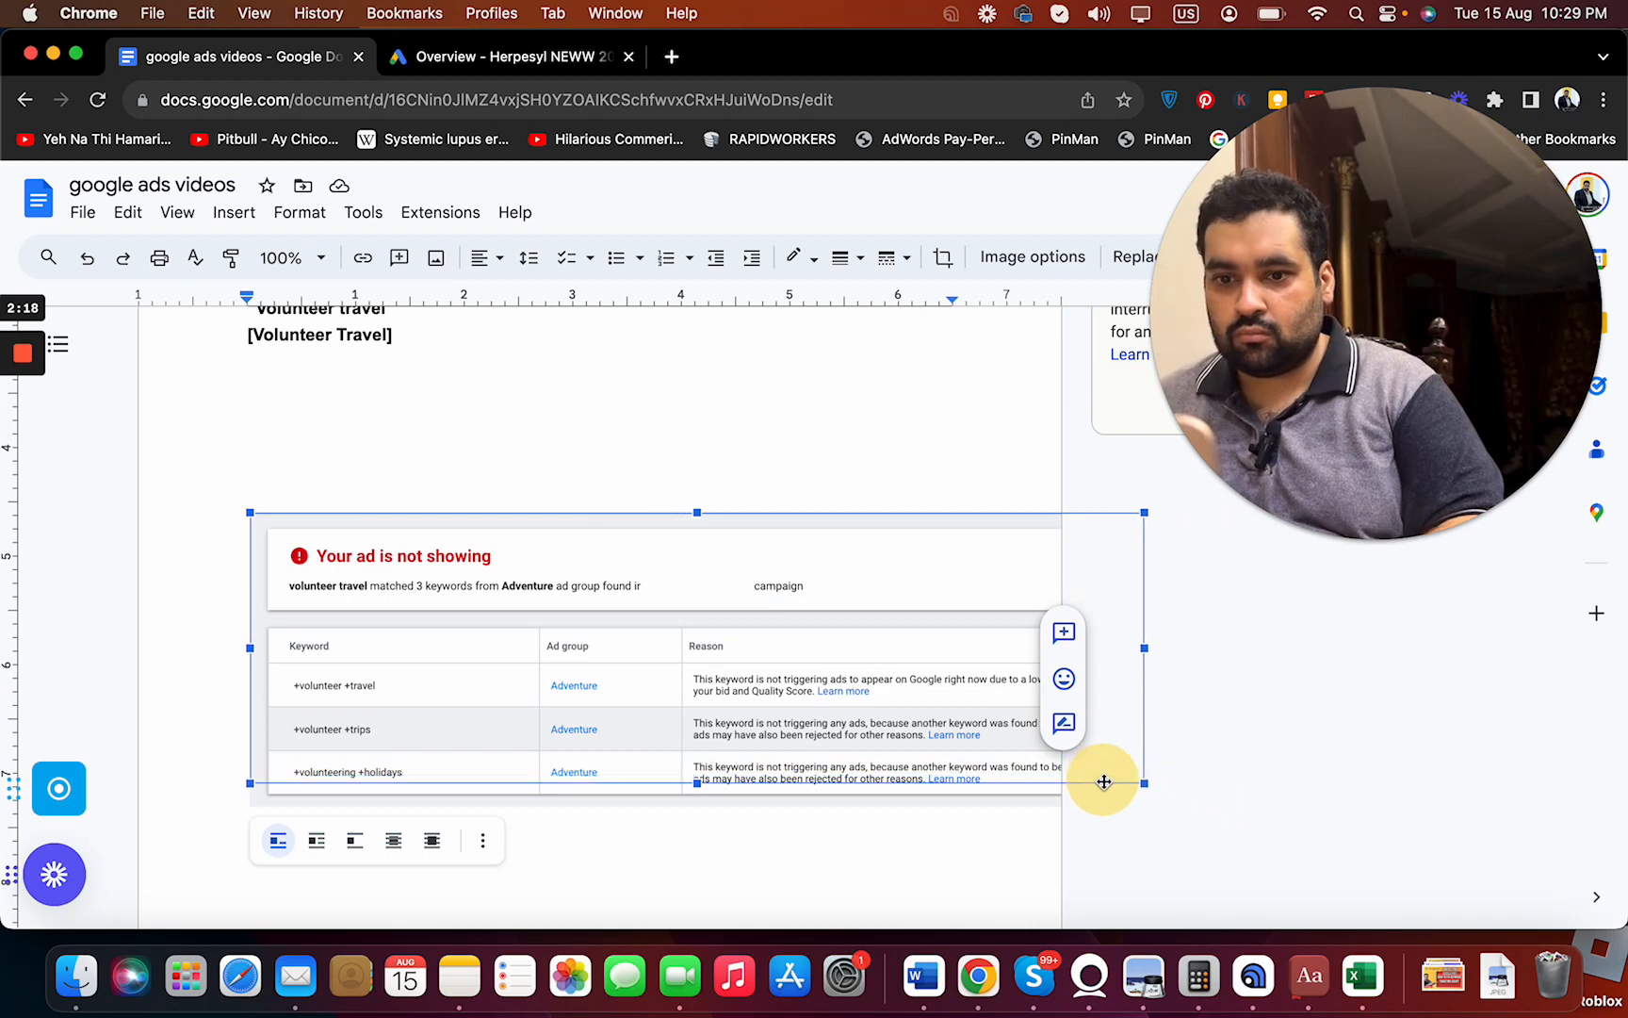
left_click_drag(1104, 780, 1153, 788)
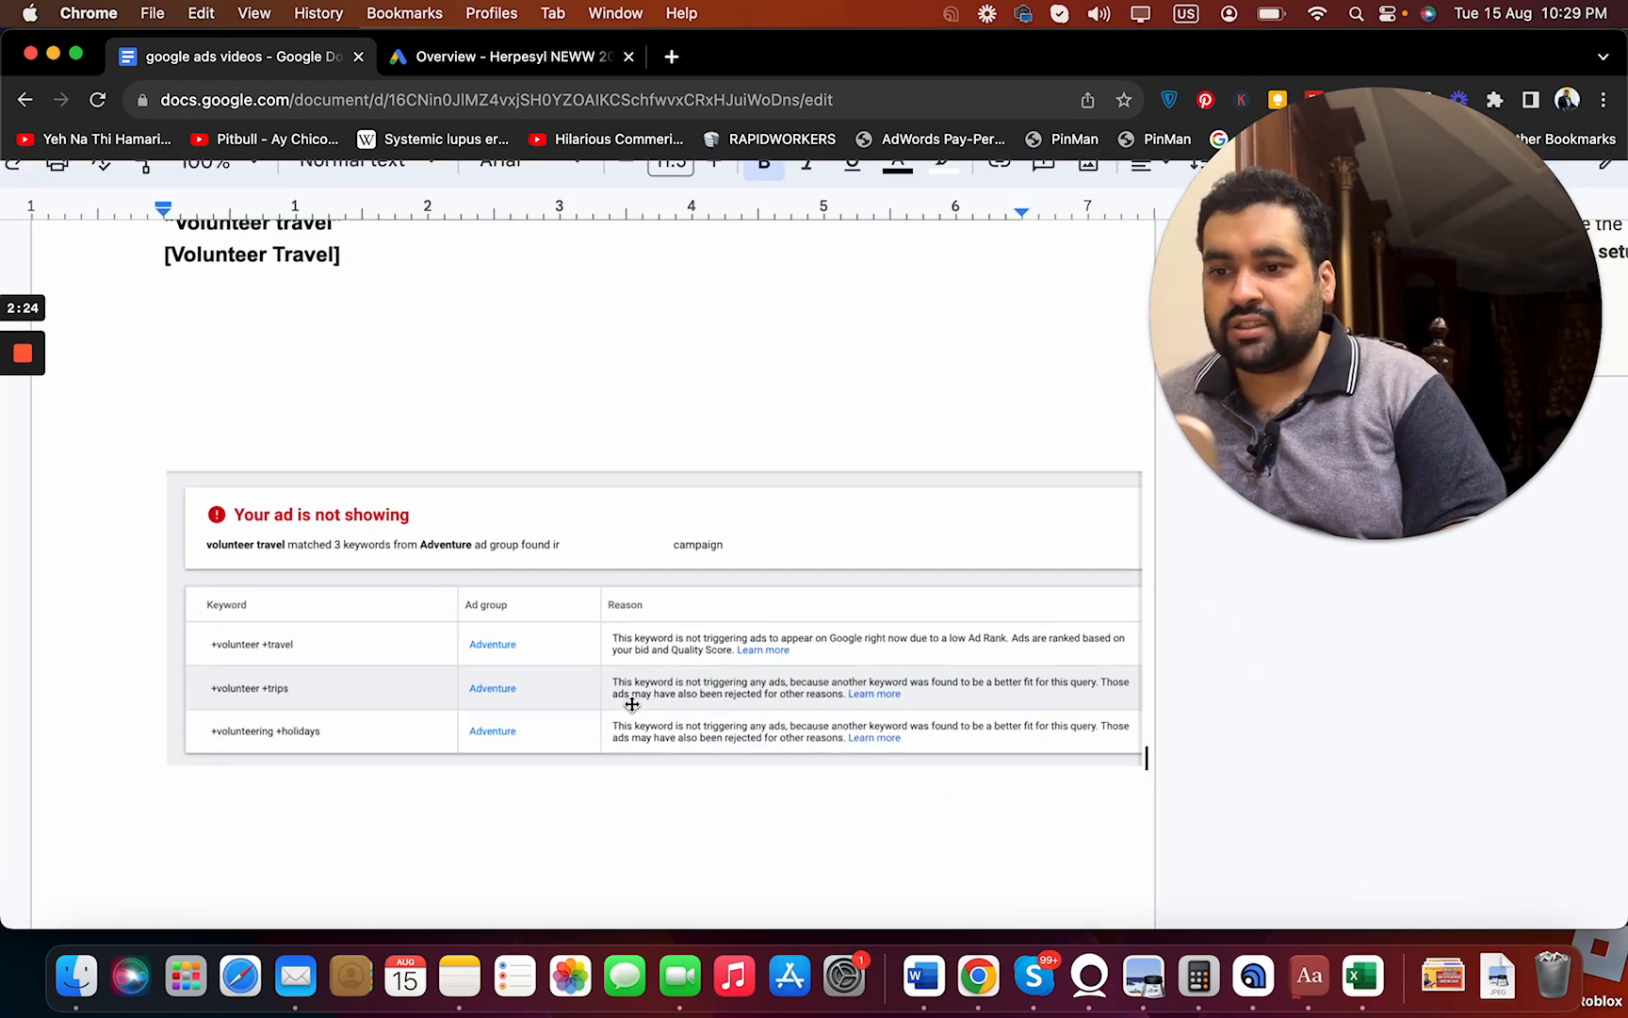
scroll("down", 3)
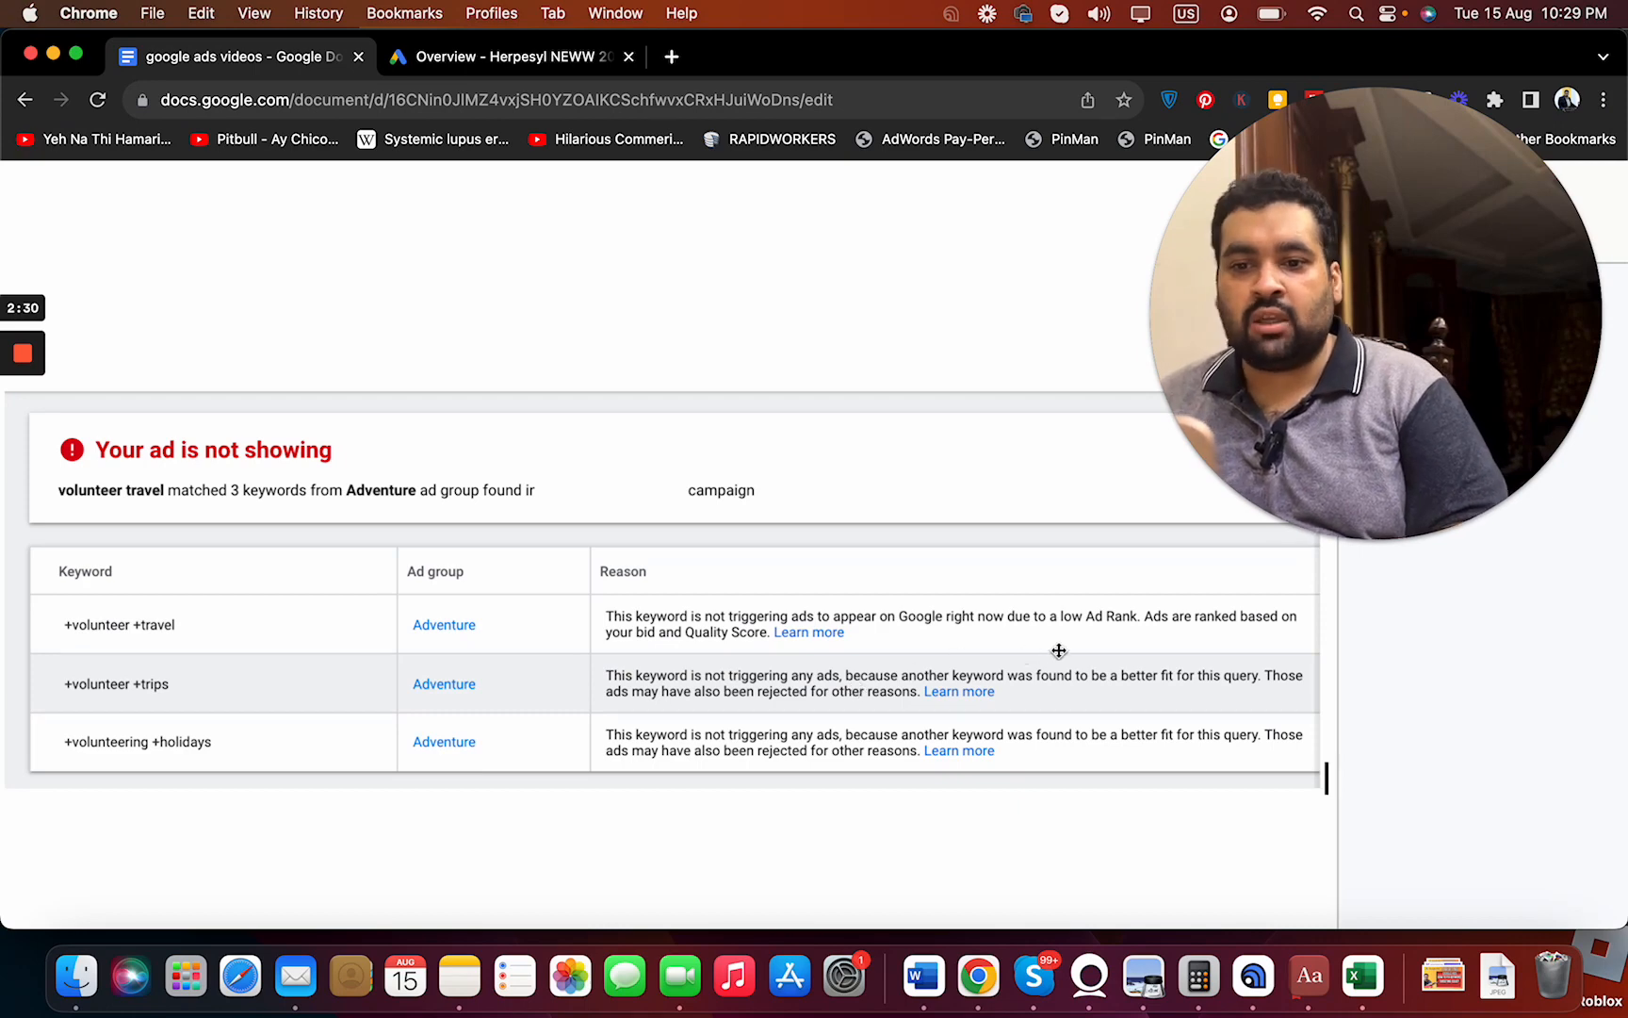
mouse_move(1142, 680)
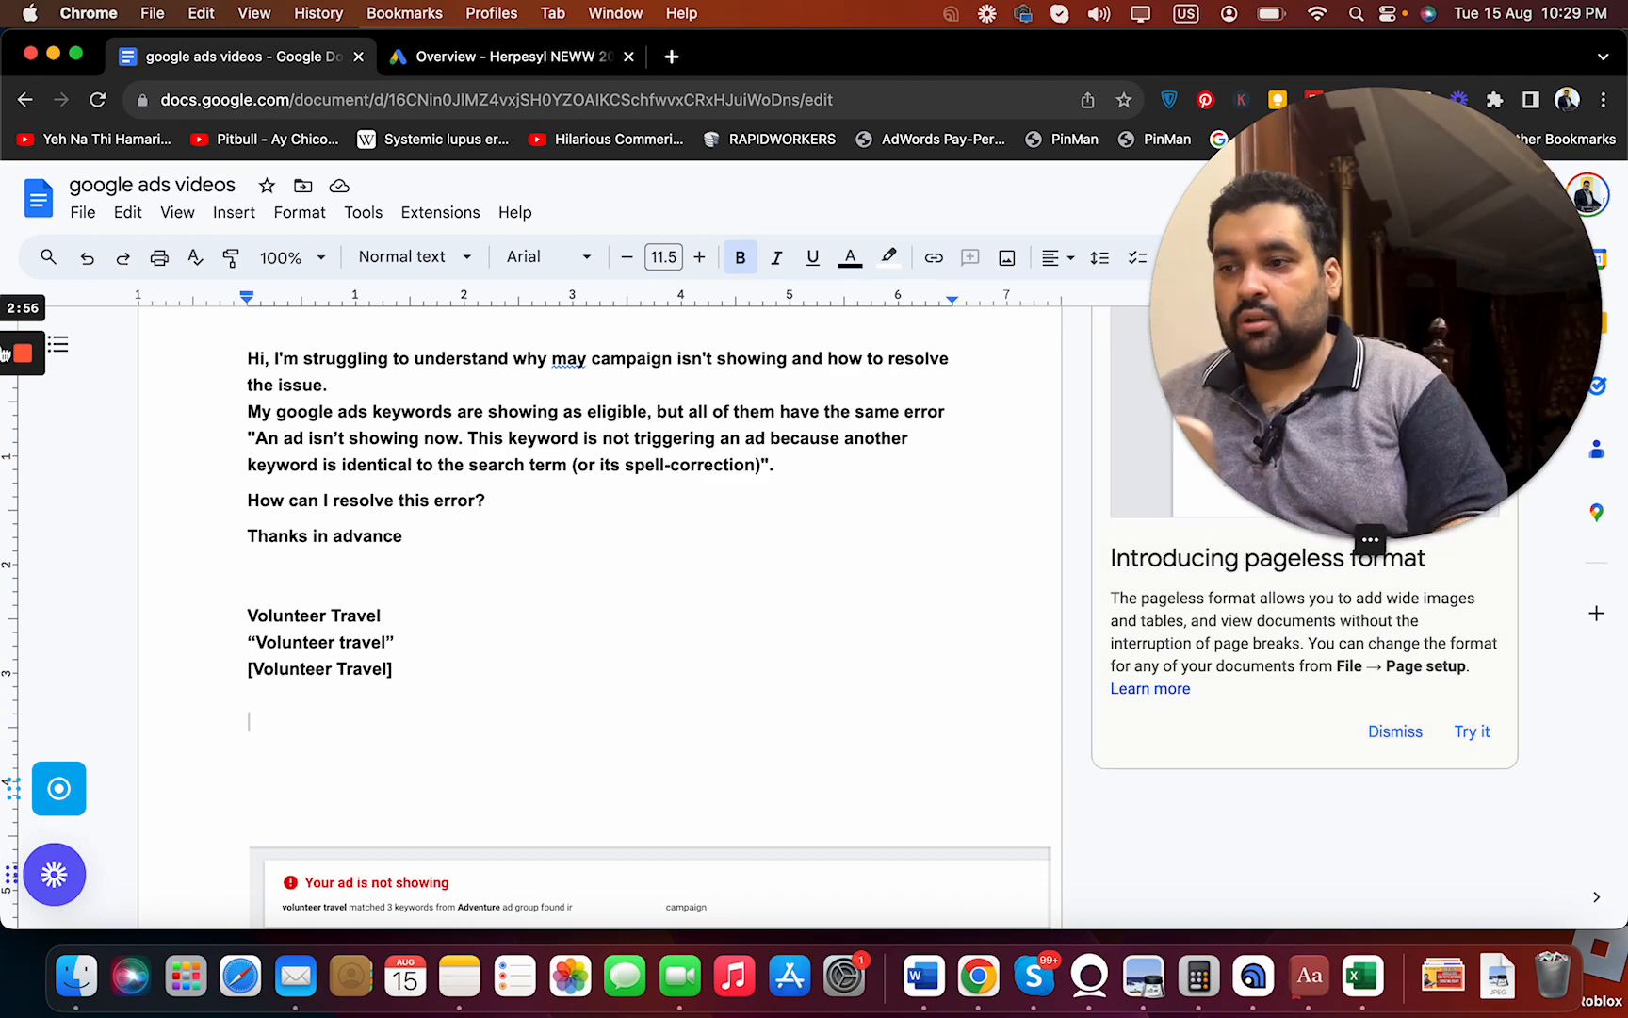
mouse_move(1080, 400)
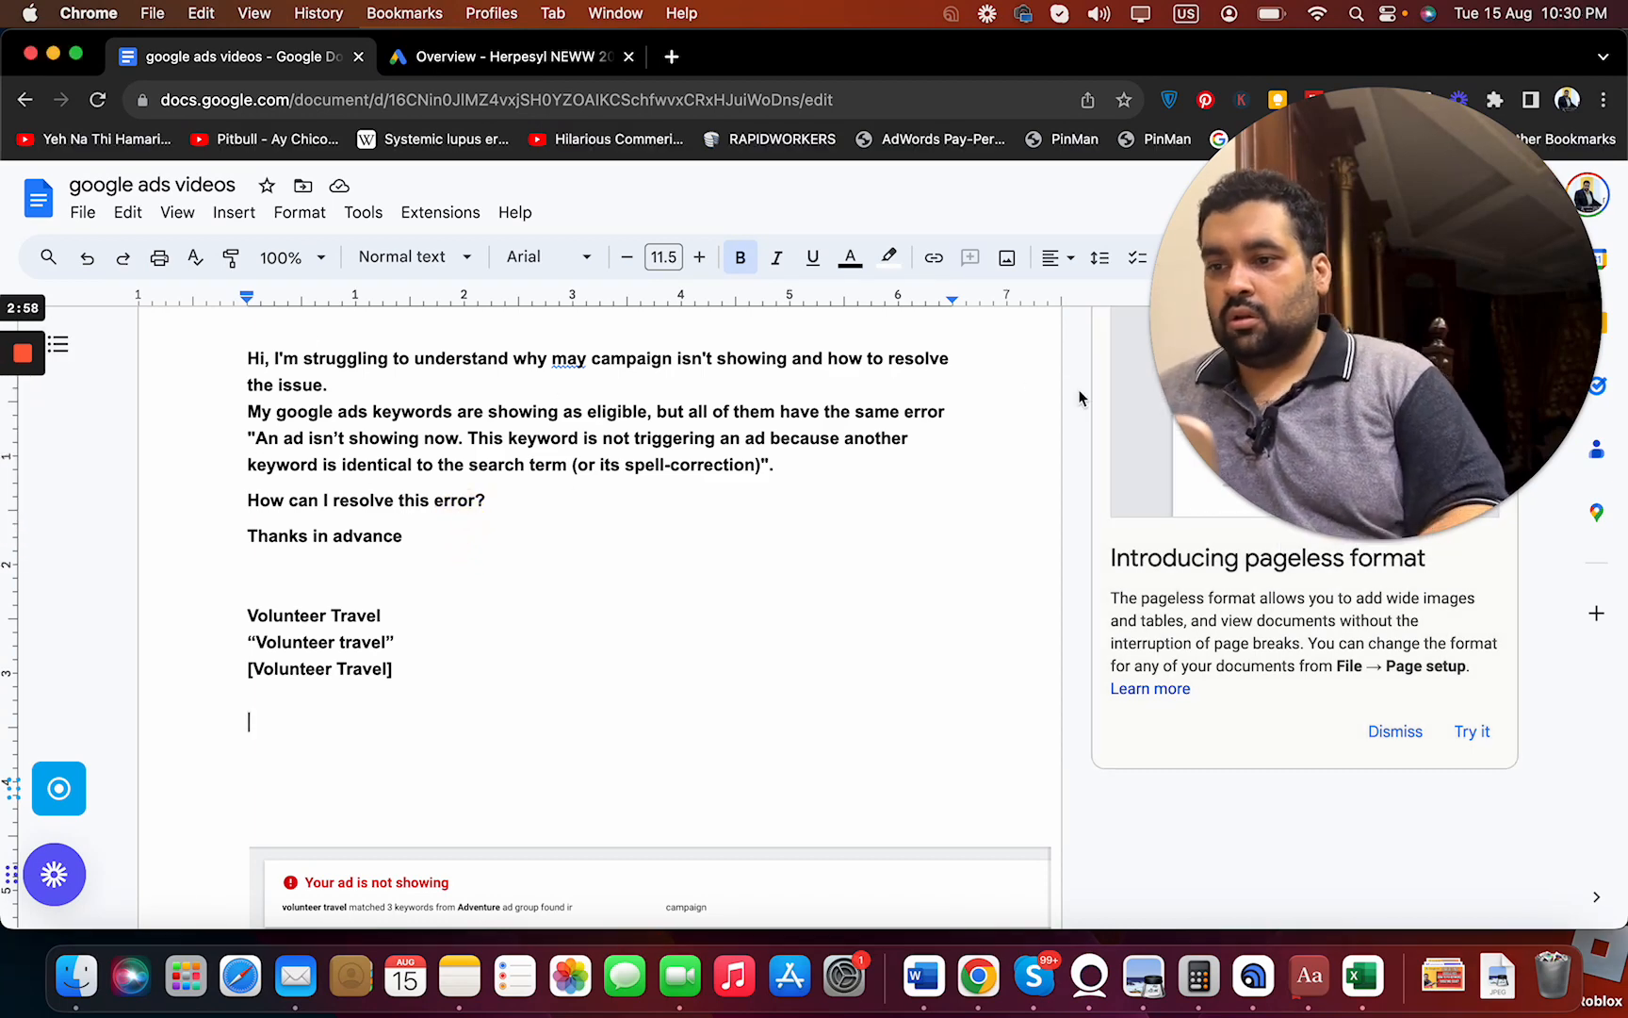